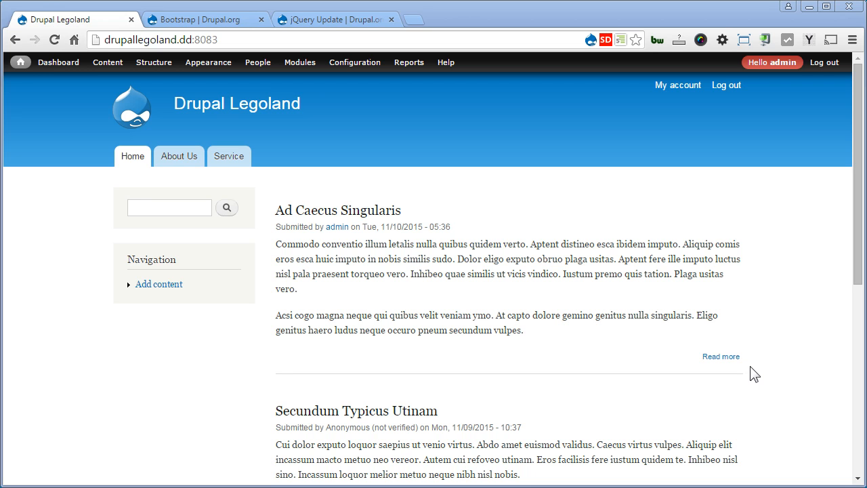
mouse_move(196, 15)
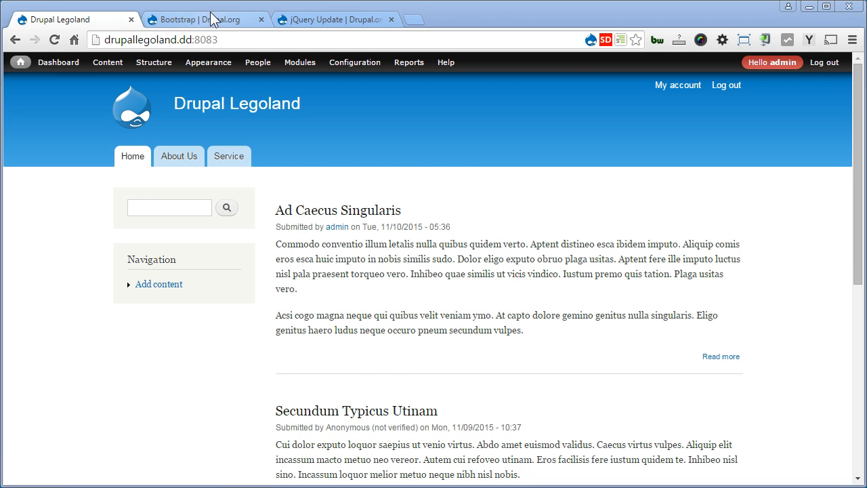
Step: Review the Bootstrap project's 7.x-3.1 tar.gz download on Drupal.org, then return to Legoland
click(197, 21)
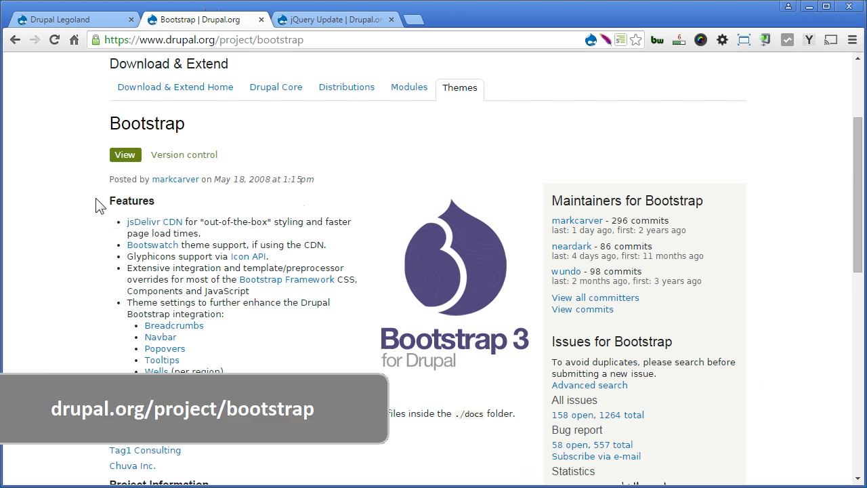
mouse_move(368, 374)
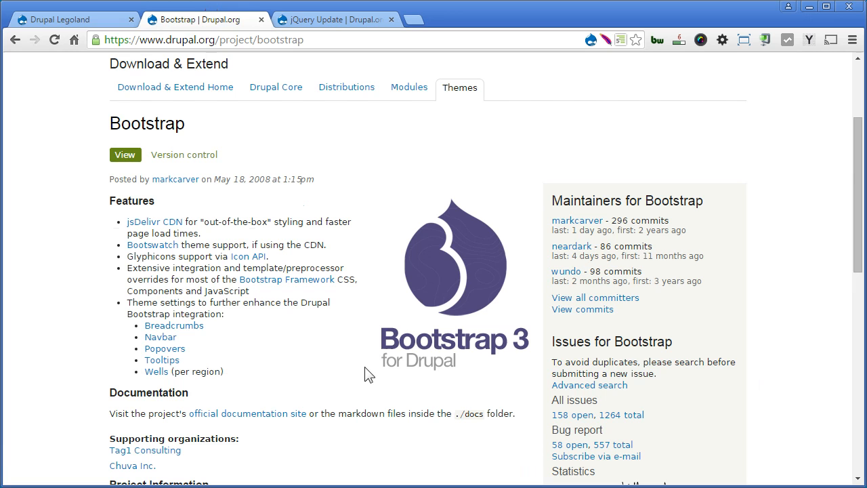
mouse_move(154, 227)
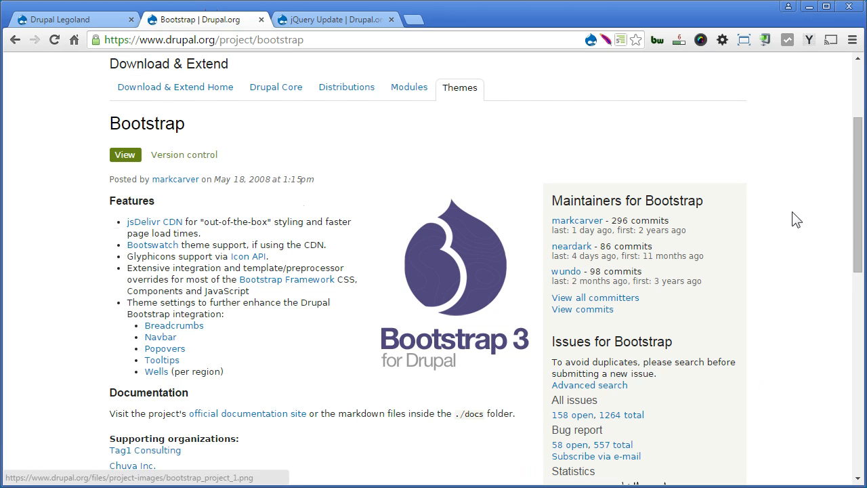
scroll(down, 3)
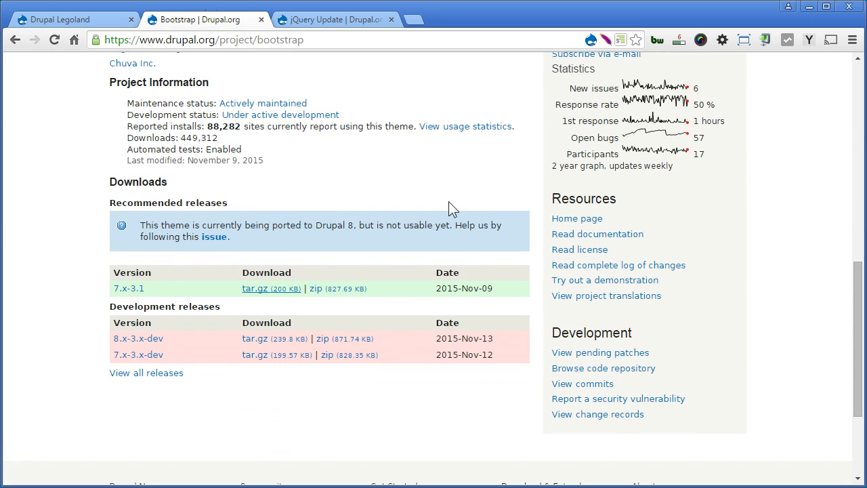
mouse_move(133, 289)
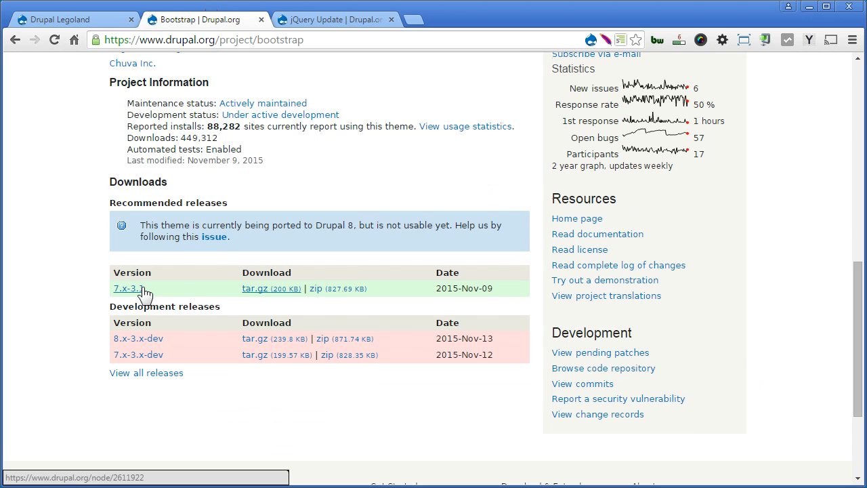
click(287, 288)
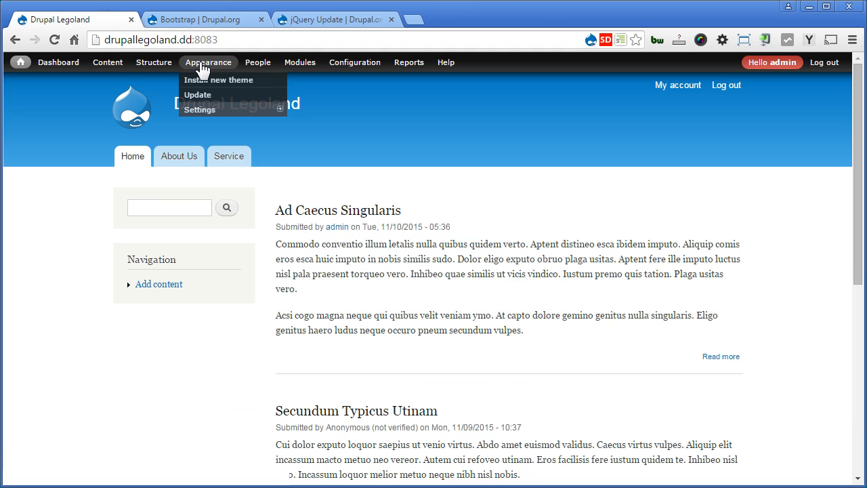
Step: Install Bootstrap 7.x-3.1 from its tar.gz URL, enable it and set it as default theme
click(217, 79)
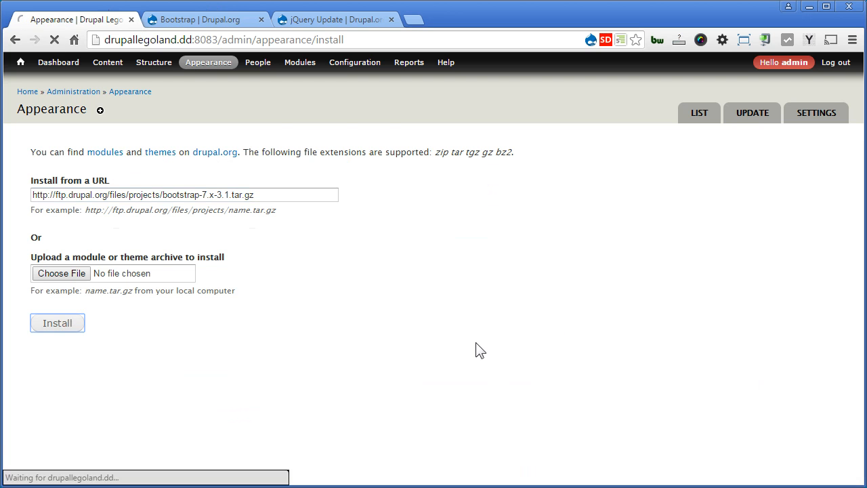
click(57, 322)
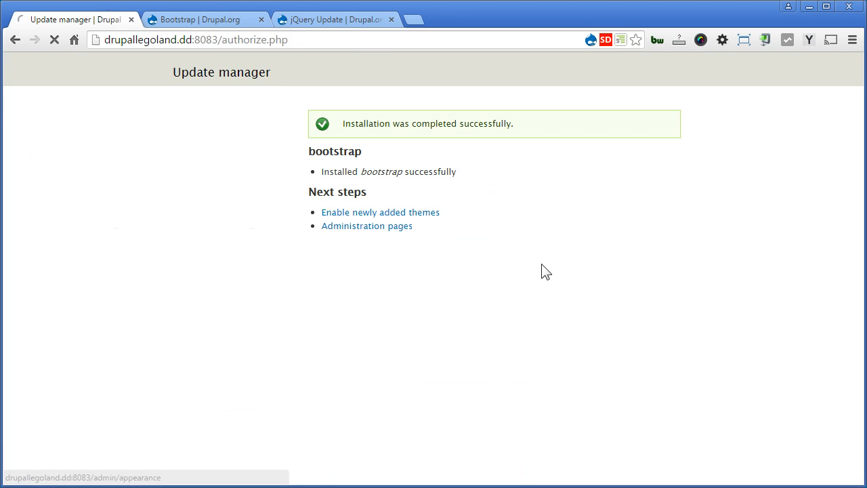
click(379, 212)
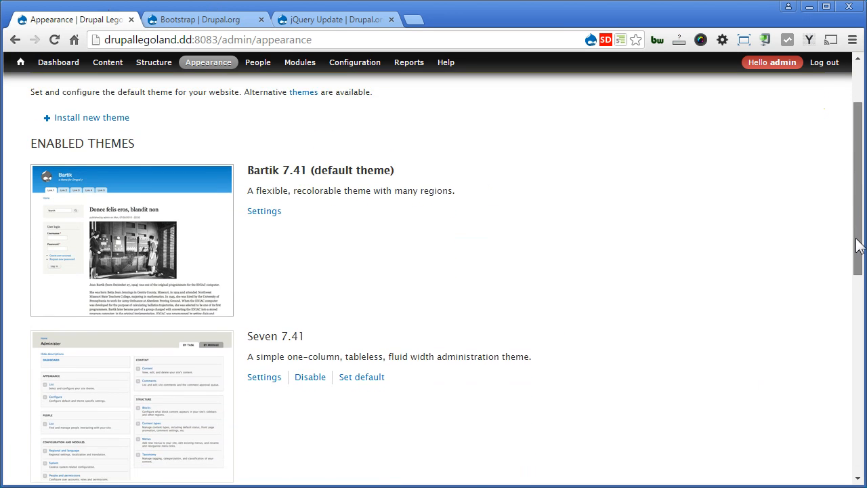
scroll(down, 3)
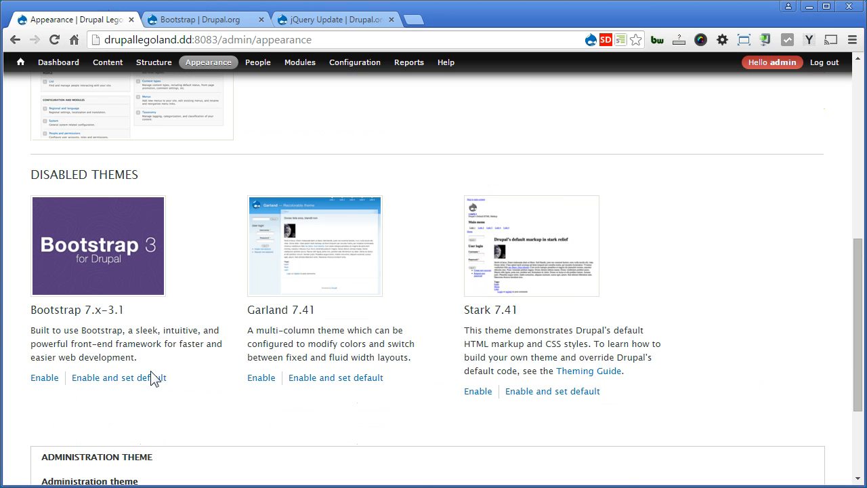
mouse_move(151, 385)
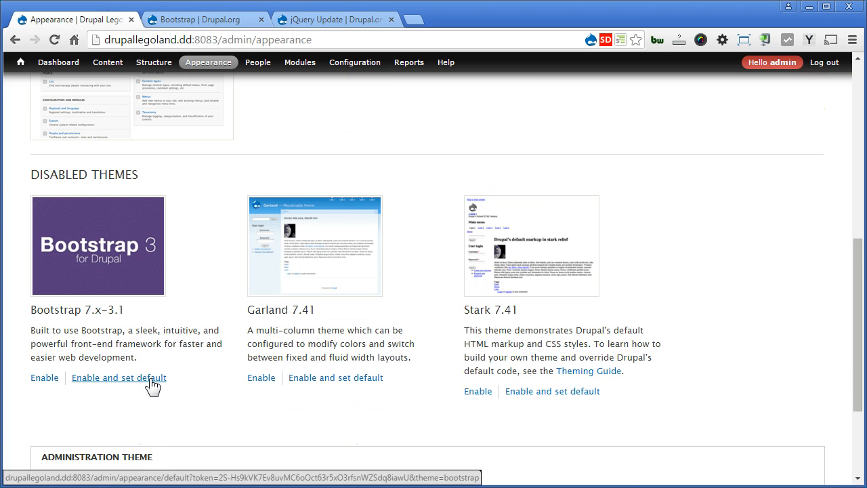
click(120, 377)
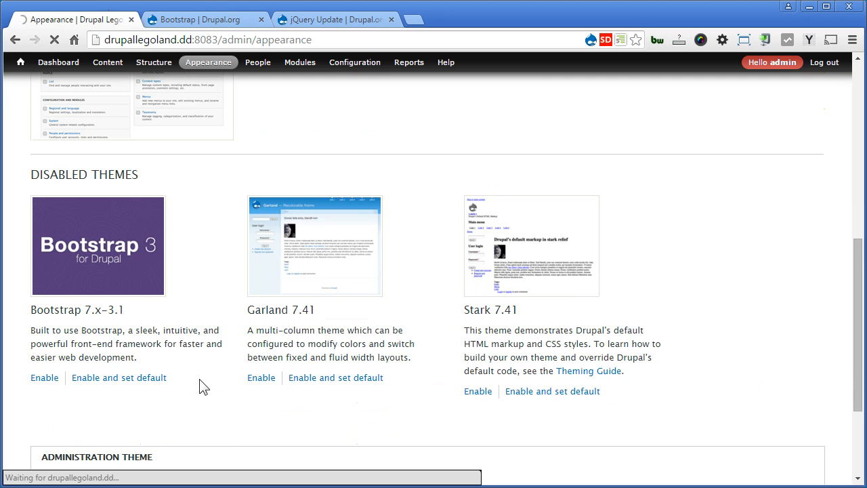
click(119, 377)
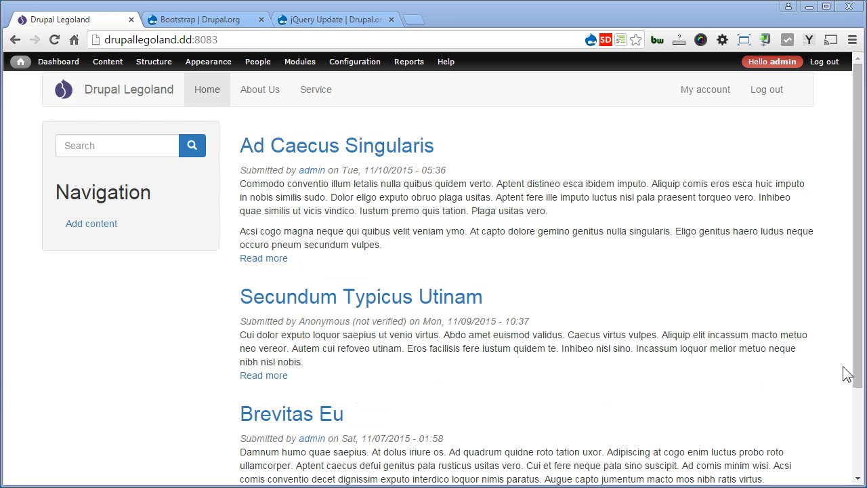
mouse_move(856, 346)
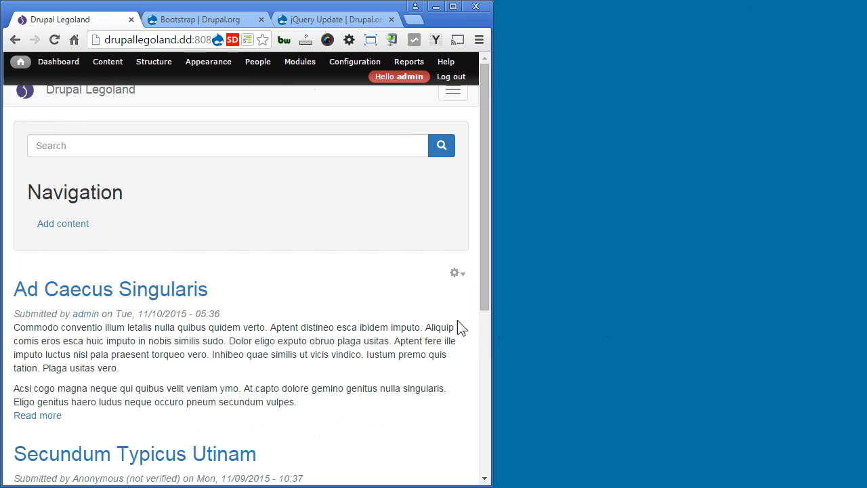
mouse_move(450, 99)
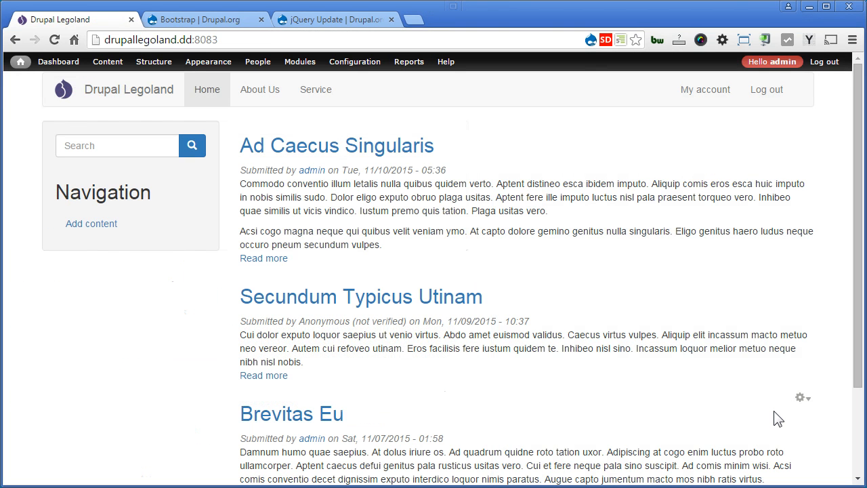
Step: After checking the responsive front page, go to the jQuery Update project on Drupal.org
click(346, 18)
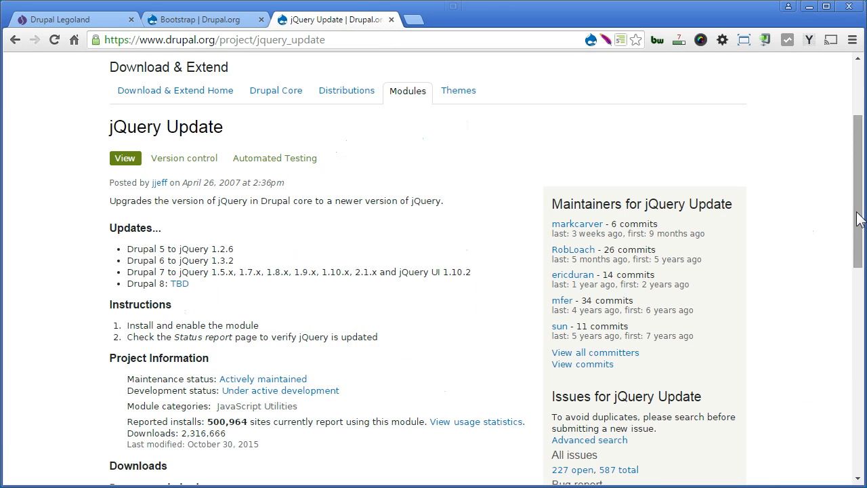
Step: Locate the jQuery Update 7.x-3.0-alpha3 tar.gz download, then return to the Legoland site
scroll(down, 3)
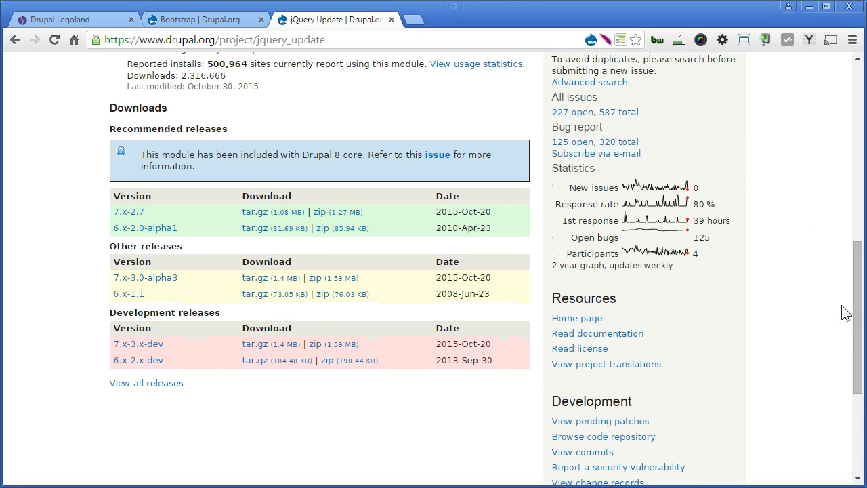
mouse_move(163, 284)
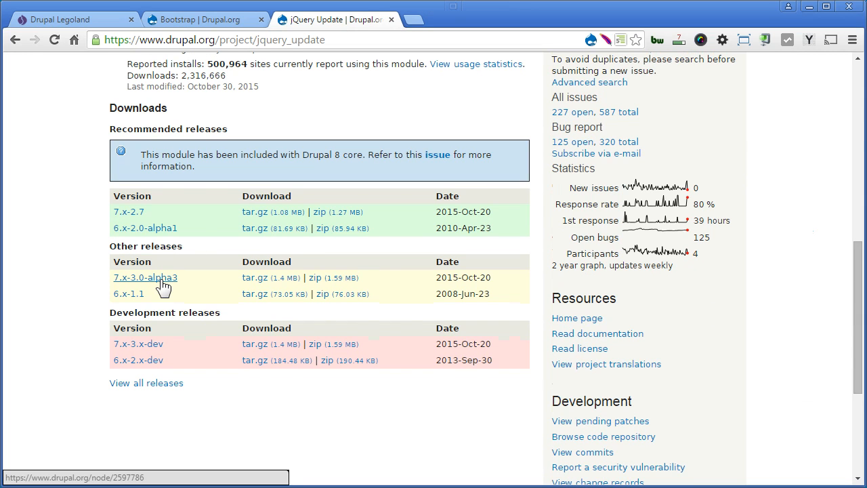
mouse_move(246, 241)
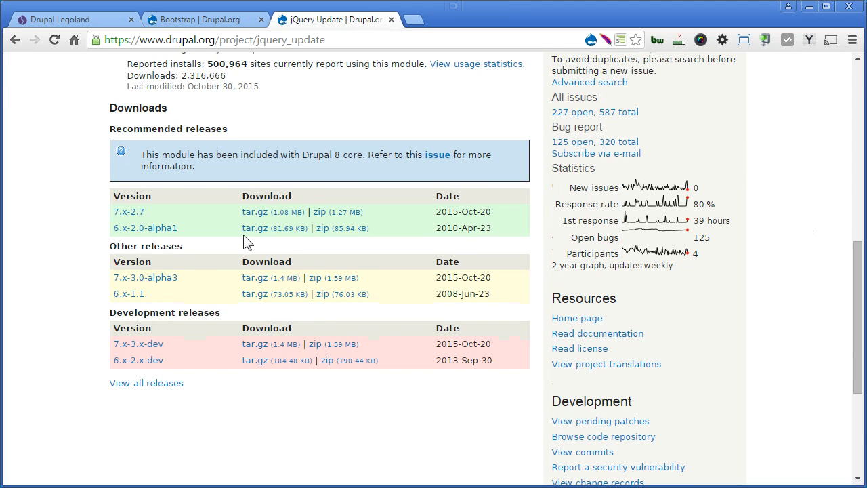
mouse_move(276, 283)
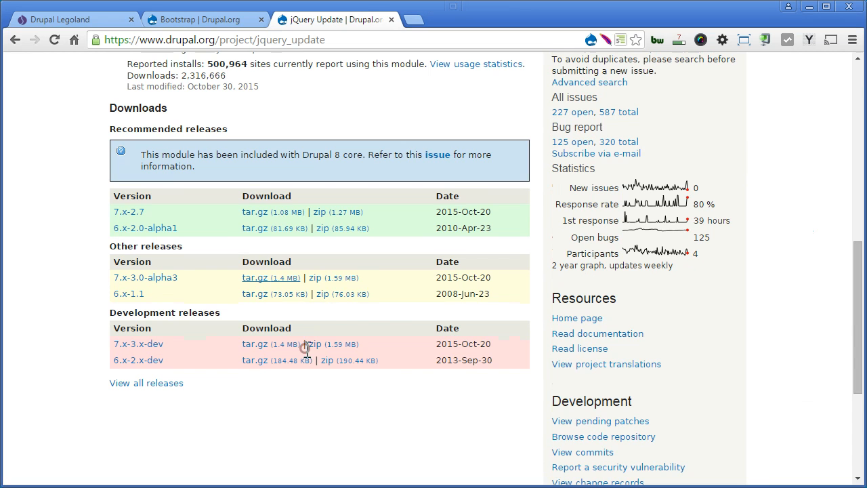
click(68, 14)
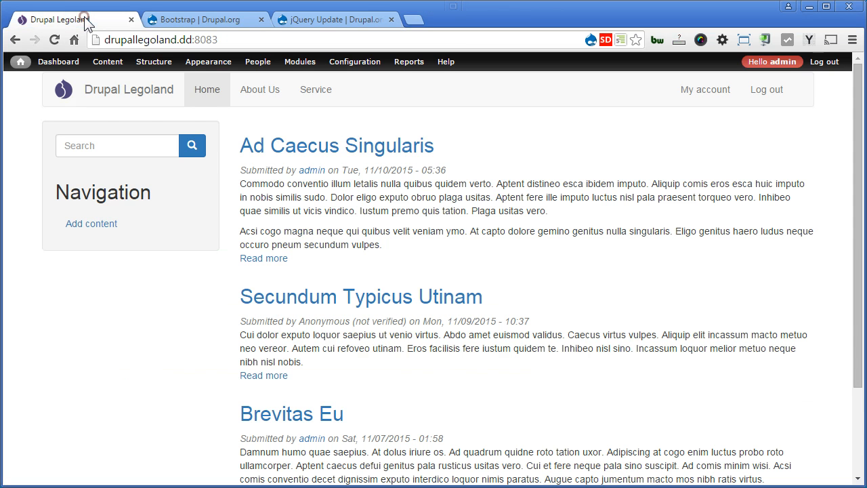
Step: Install the jQuery Update module from the jquery_update-7.x-3.0-alpha3.tar.gz URL
click(300, 61)
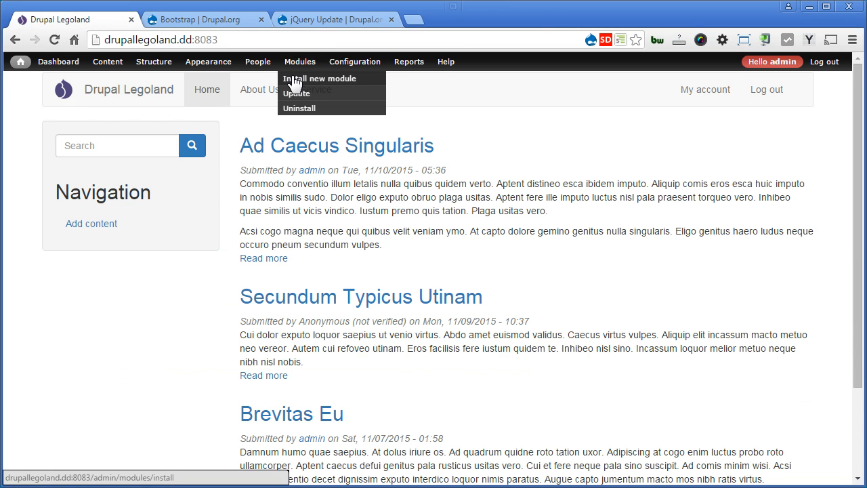
click(312, 78)
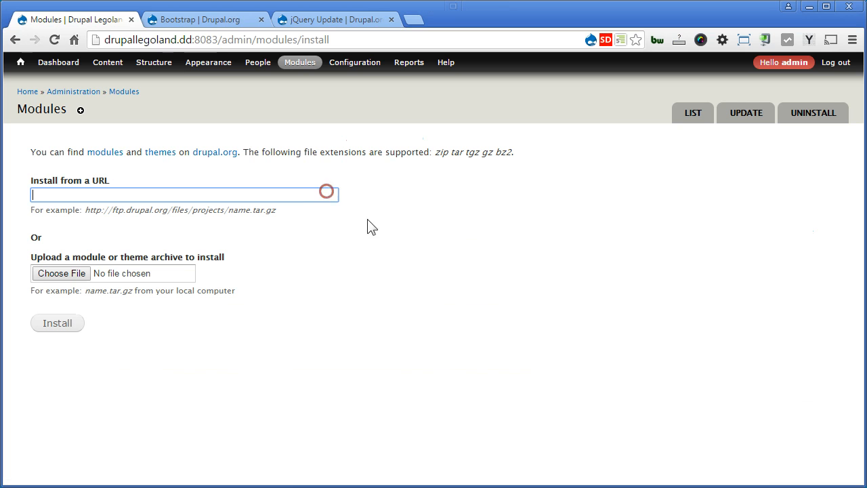
text(http://ftp.drupal.org/files/projects/jquery_update-7.x-3.0-alpha3.tar.gz)
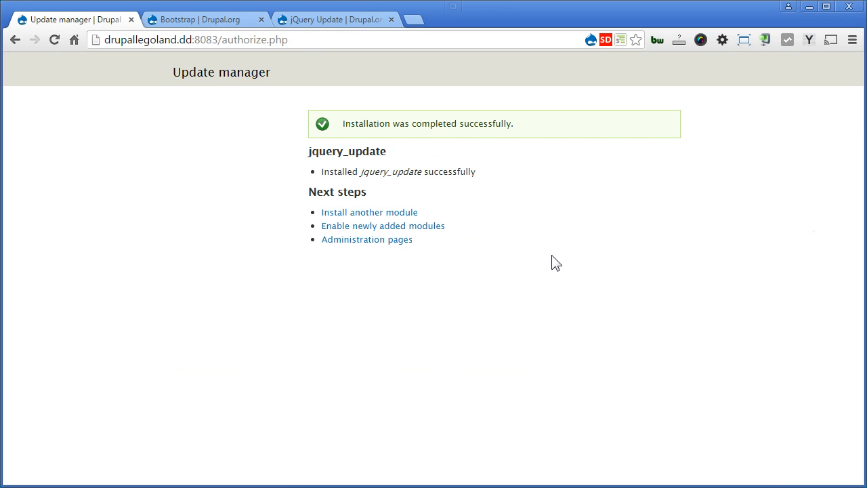
Step: Filter modules by 'jq', enable jQuery Update, save, and go to its configuration
click(382, 225)
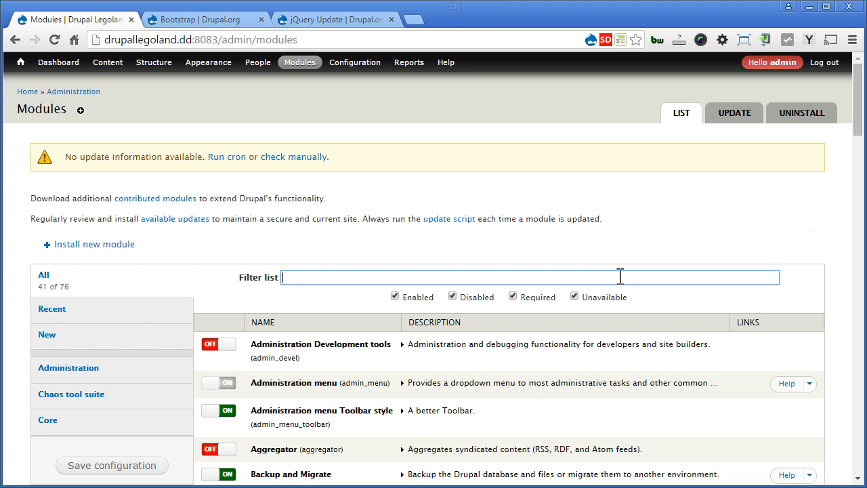
text(jquer)
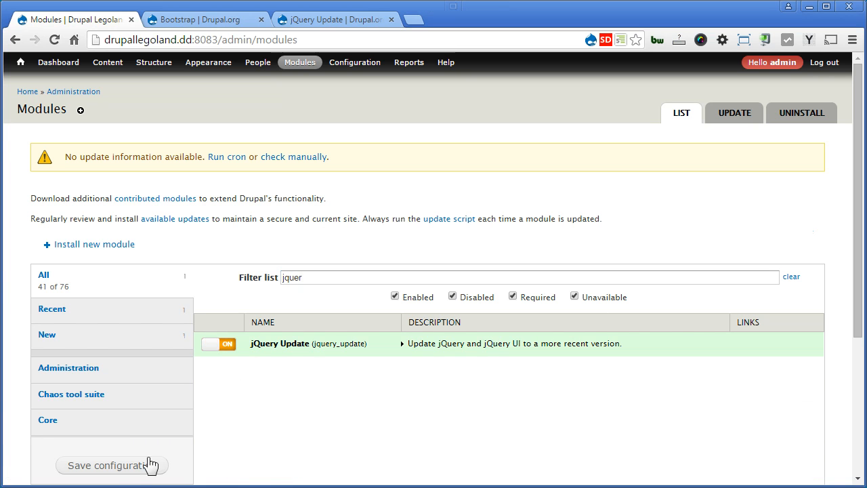
click(111, 466)
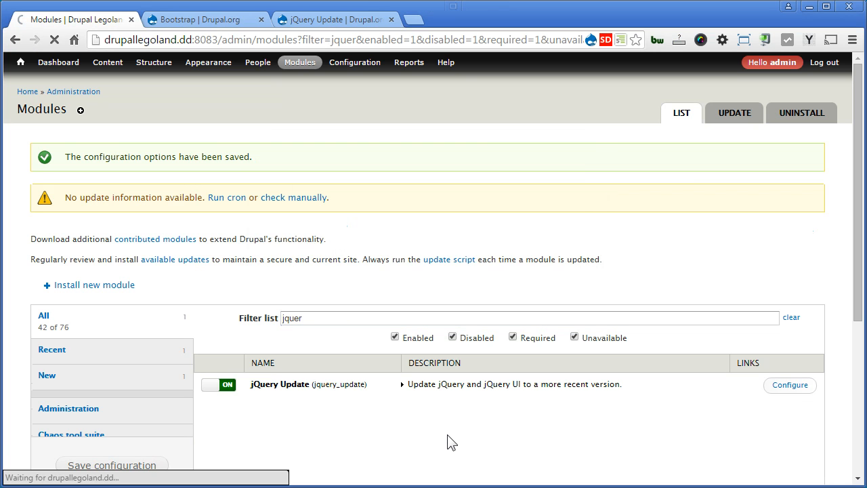
click(790, 385)
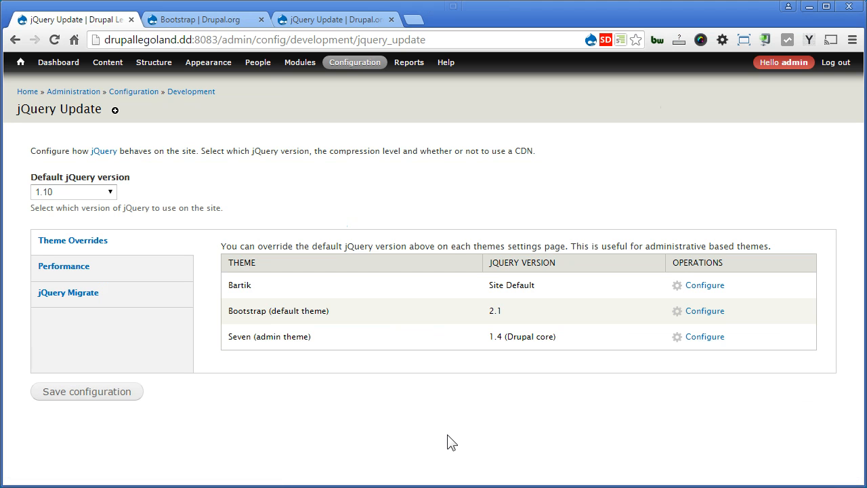
mouse_move(314, 296)
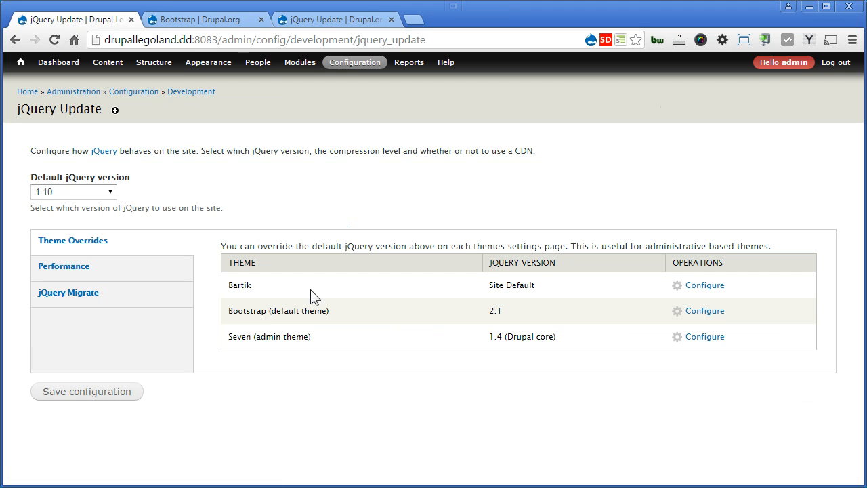
mouse_move(445, 370)
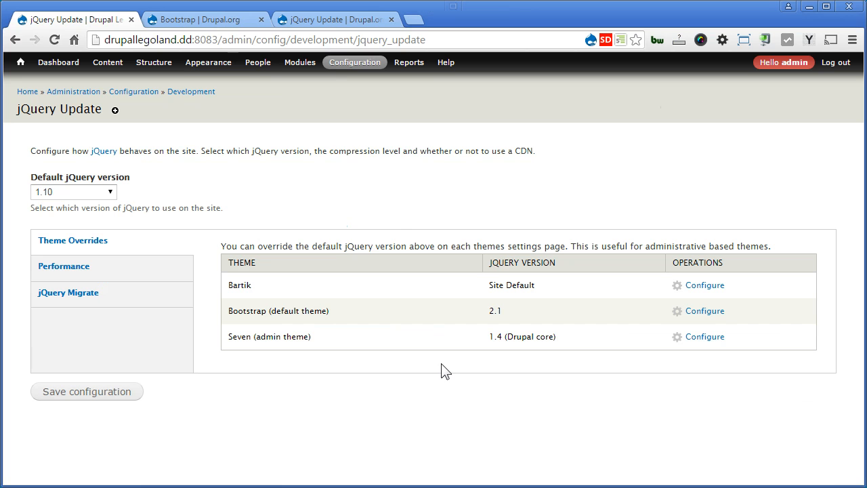
Step: Change Bootstrap's theme-specific jQuery from 2.1 to Site default (1.10) and save
click(355, 62)
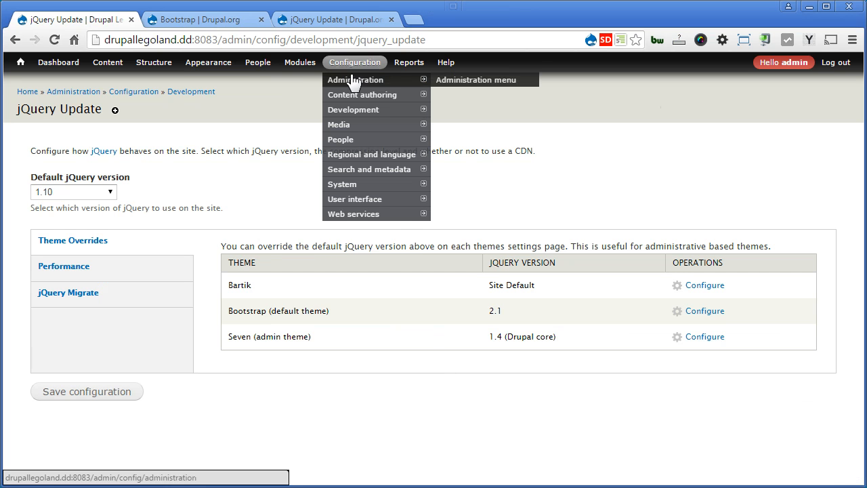
mouse_move(353, 109)
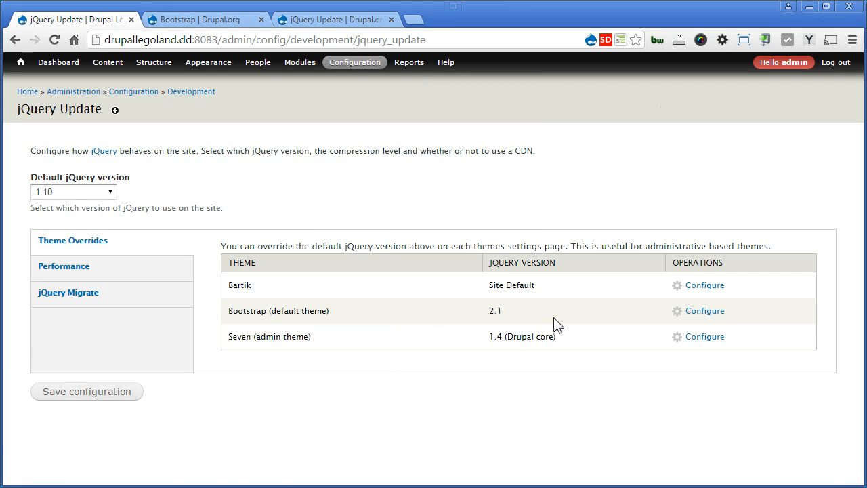
mouse_move(183, 205)
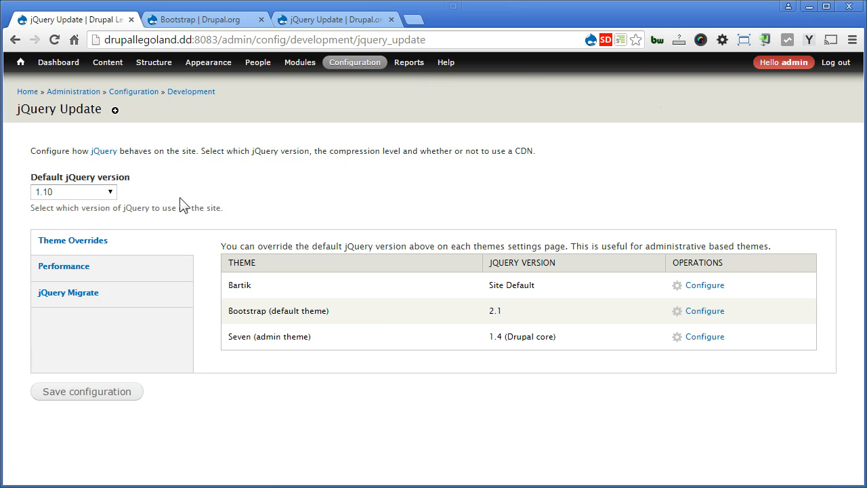
mouse_move(274, 310)
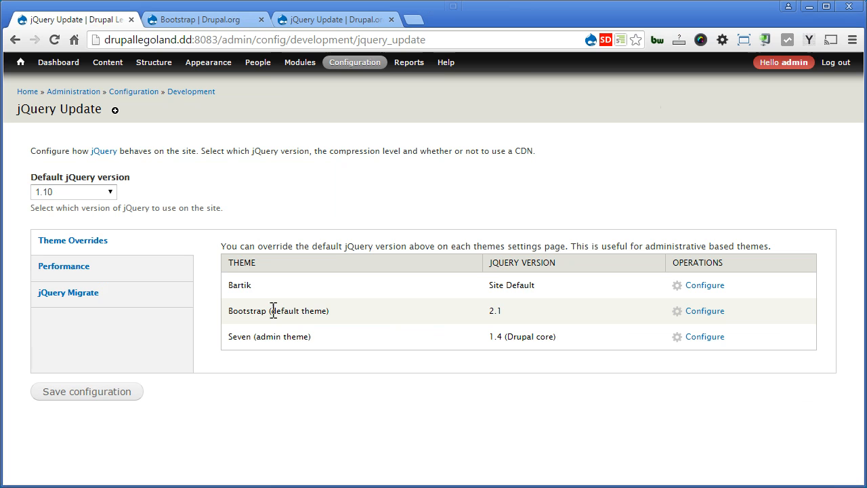
mouse_move(488, 319)
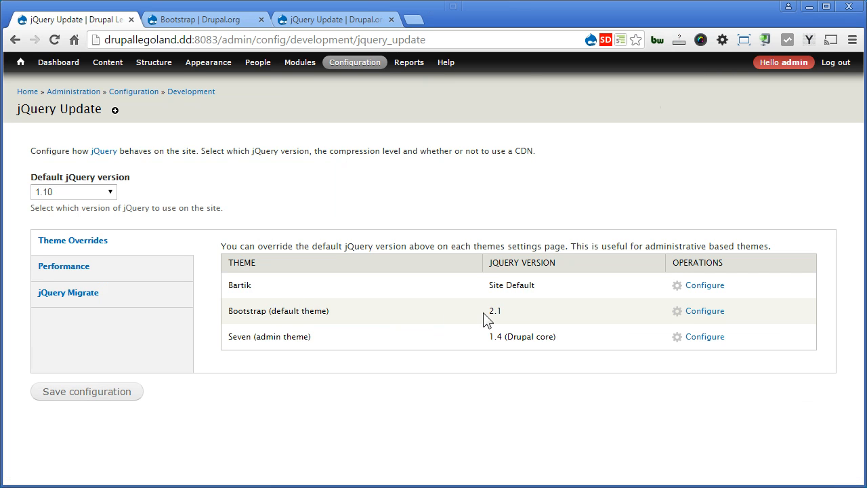
double_click(495, 310)
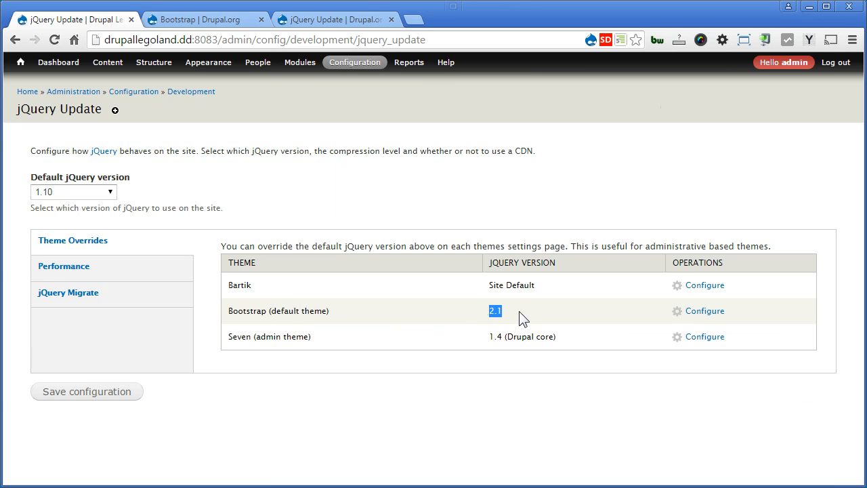
mouse_move(181, 187)
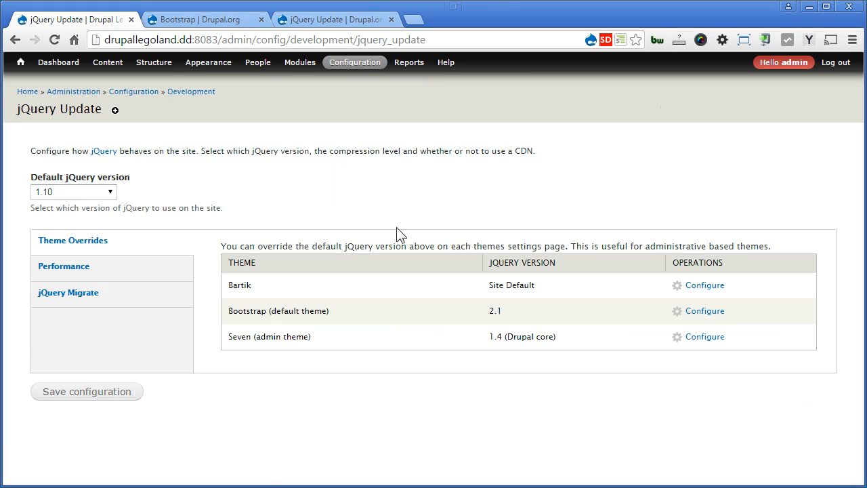
mouse_move(322, 311)
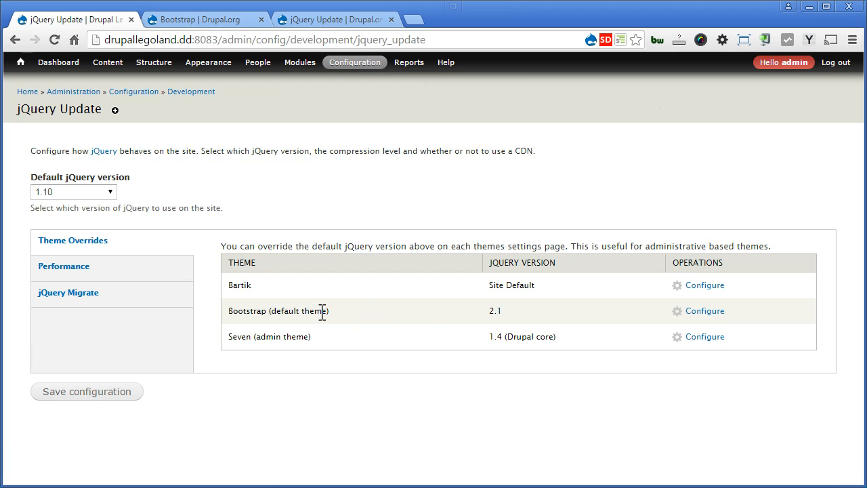
mouse_move(705, 311)
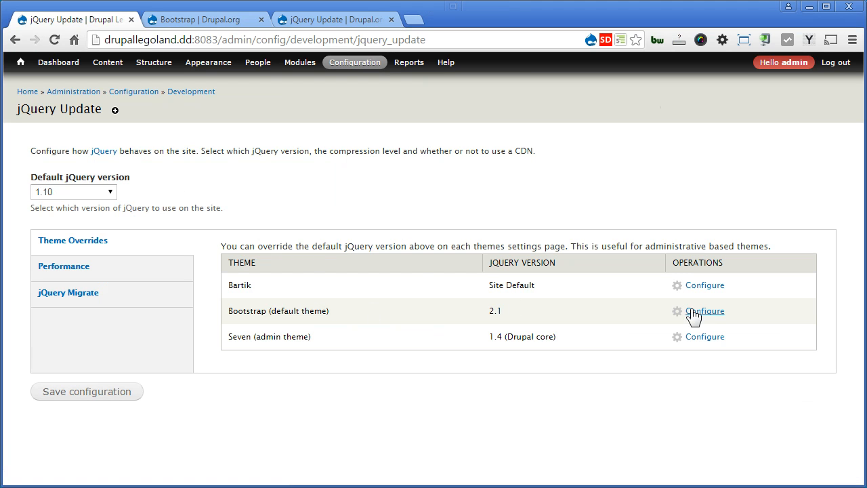
click(708, 311)
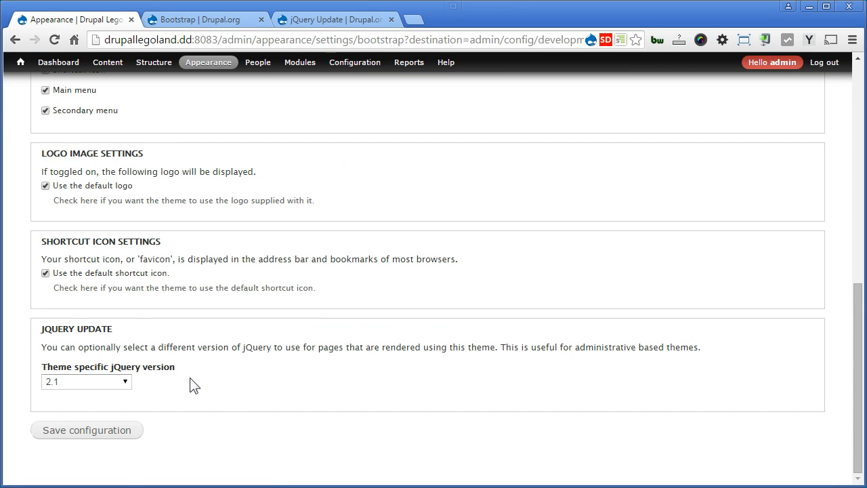
click(84, 382)
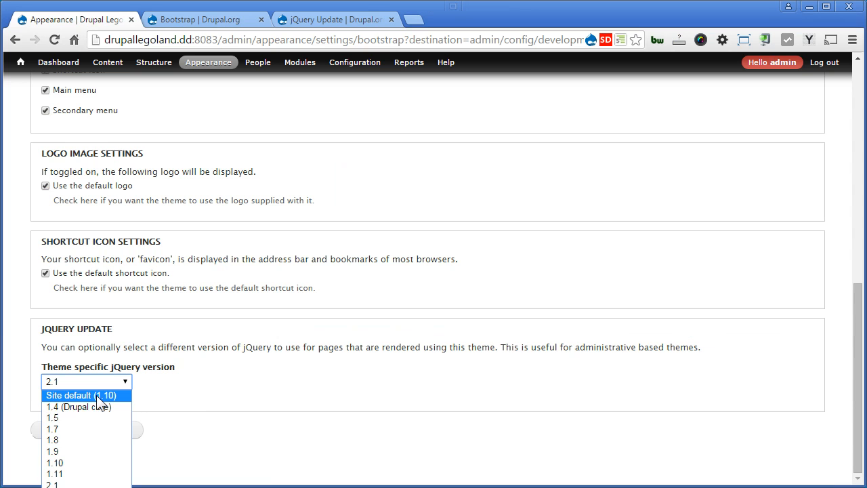
click(80, 396)
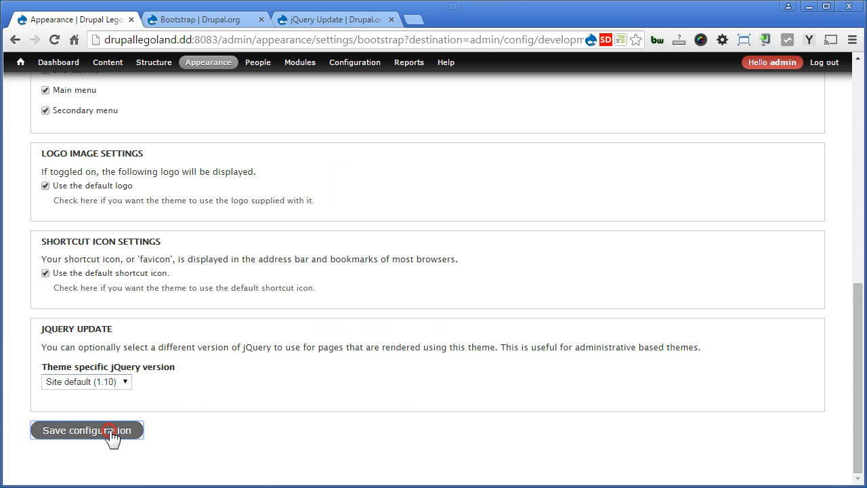
click(87, 431)
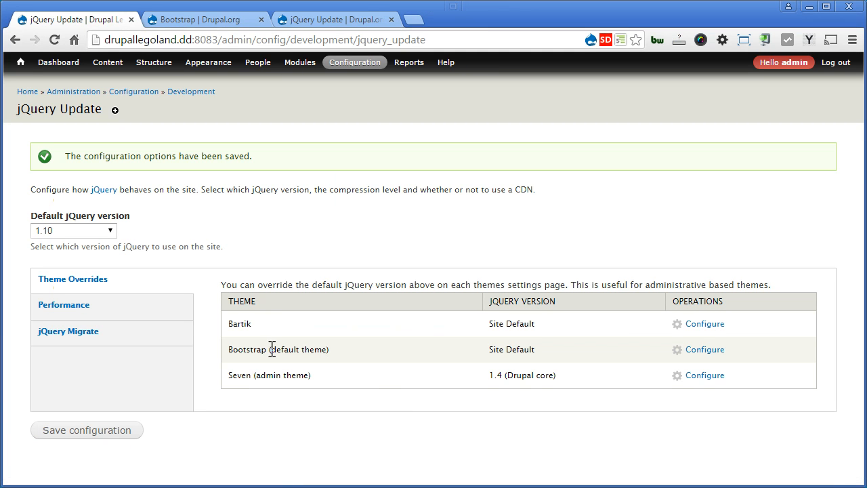
drag(271, 350, 461, 359)
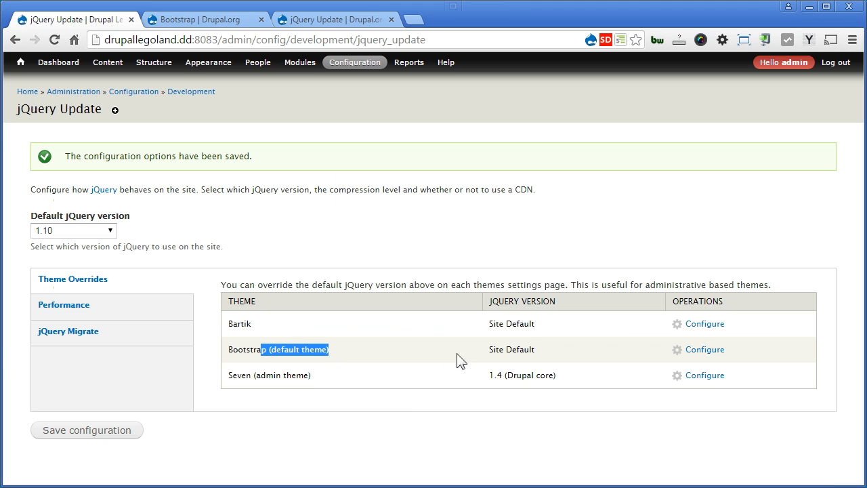
mouse_move(139, 231)
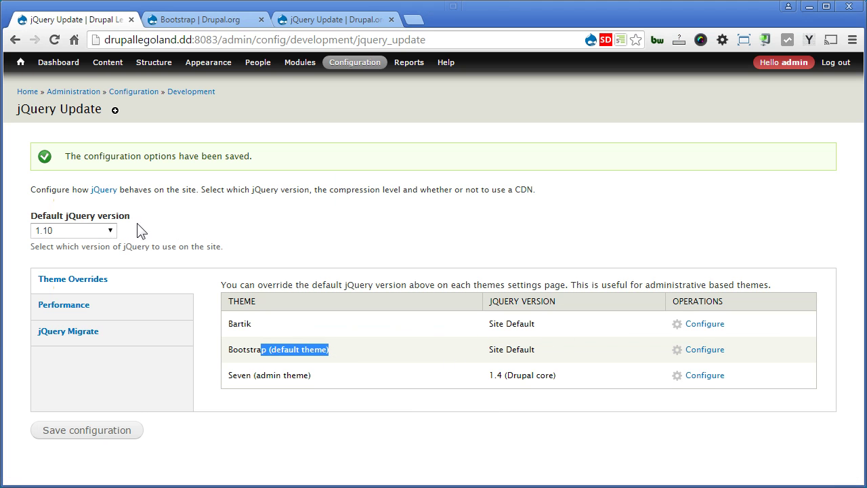
mouse_move(266, 240)
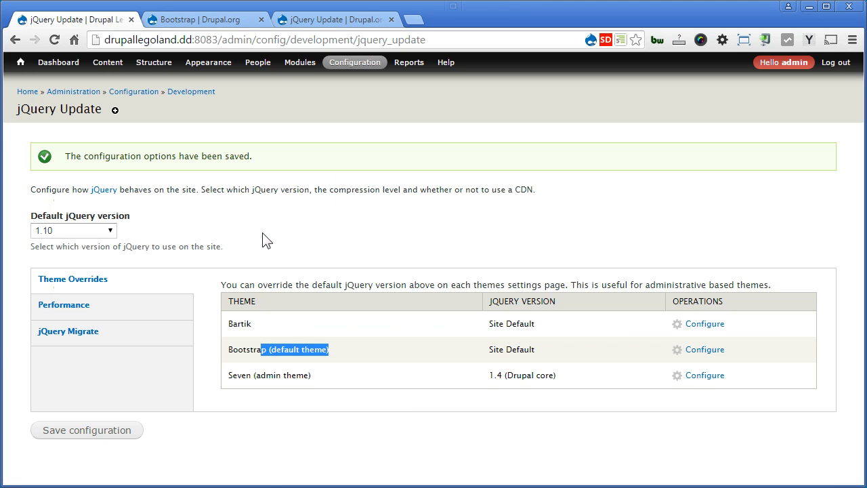
mouse_move(301, 281)
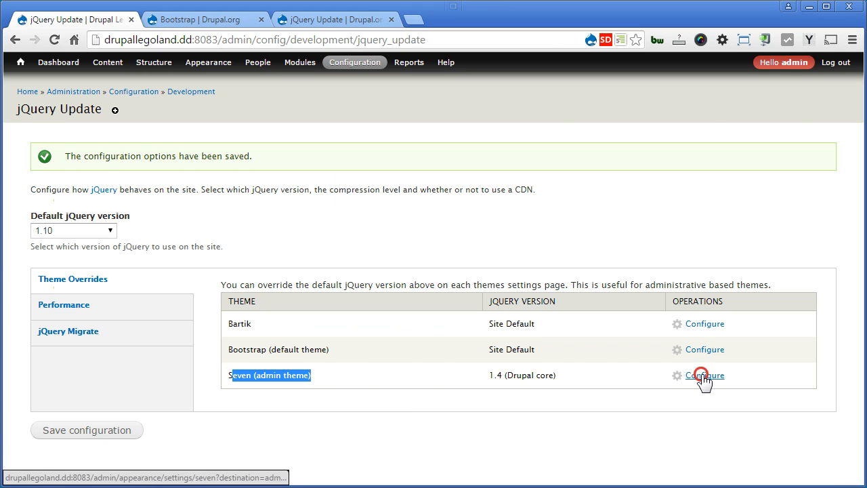
click(706, 375)
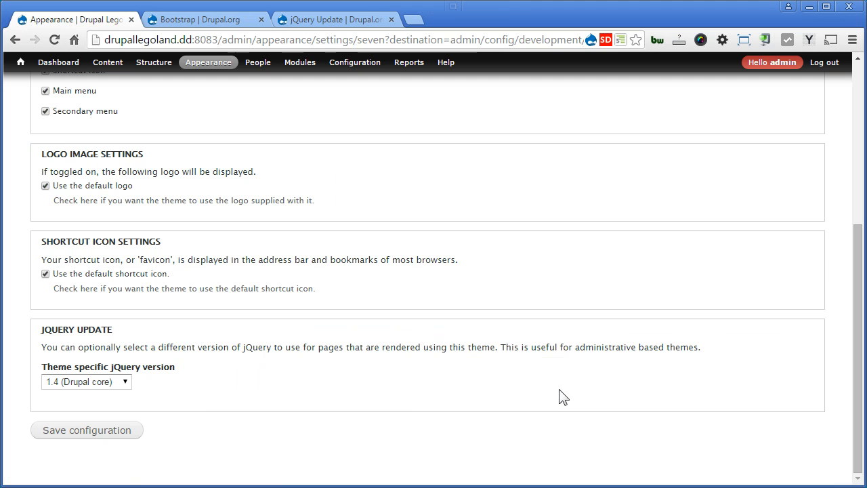
click(84, 382)
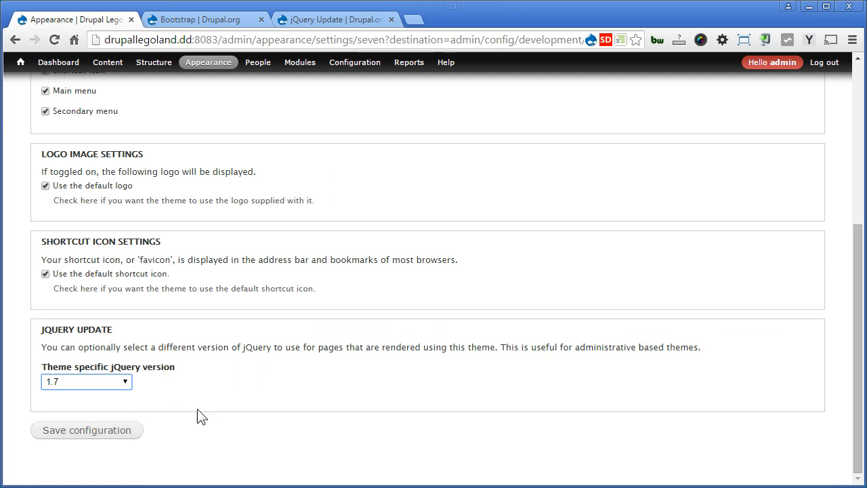
click(87, 429)
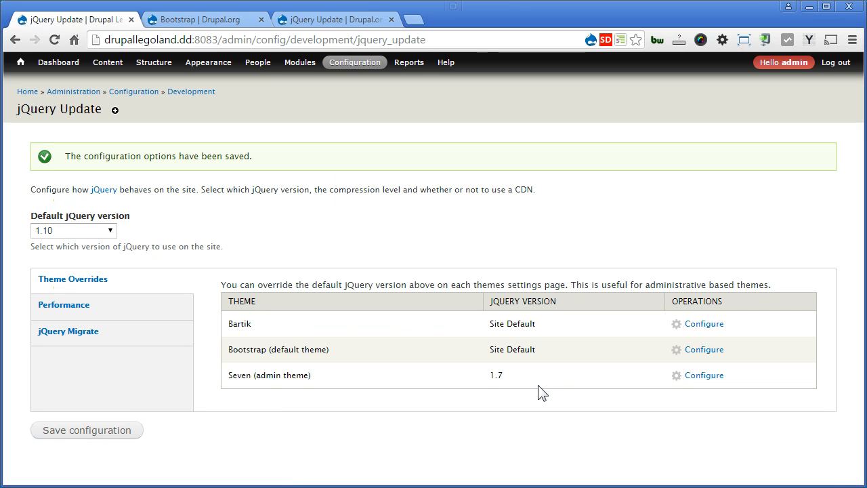
click(87, 430)
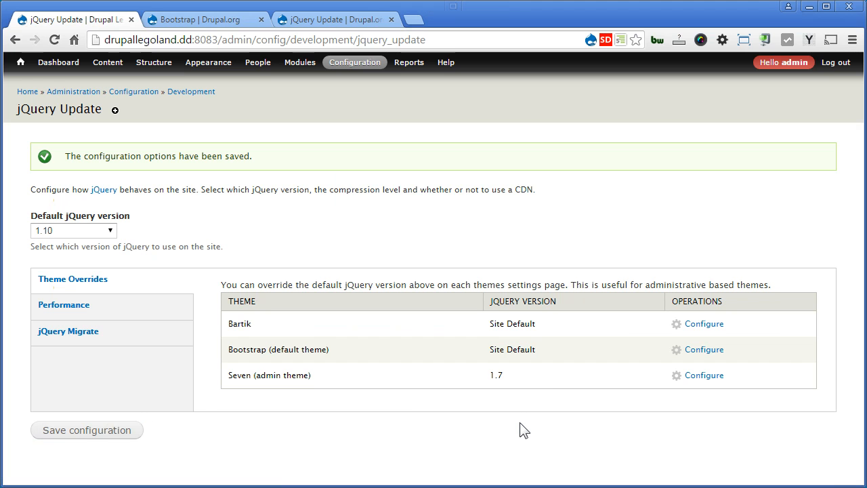
mouse_move(711, 374)
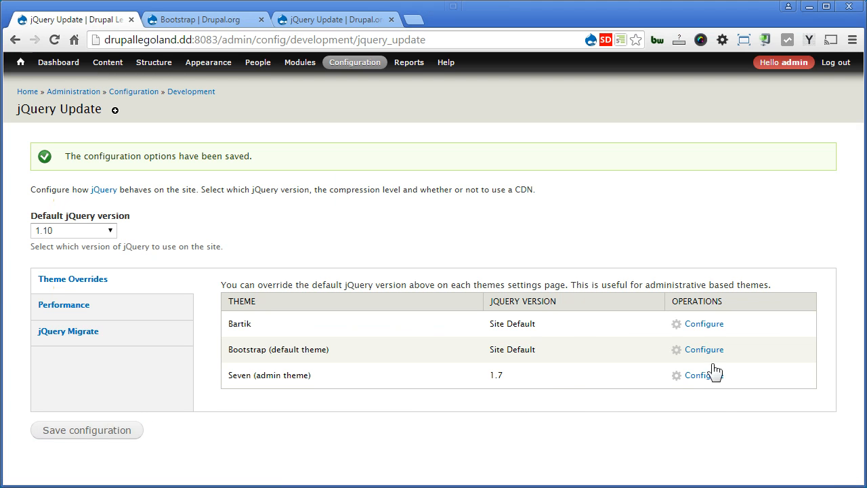
mouse_move(602, 409)
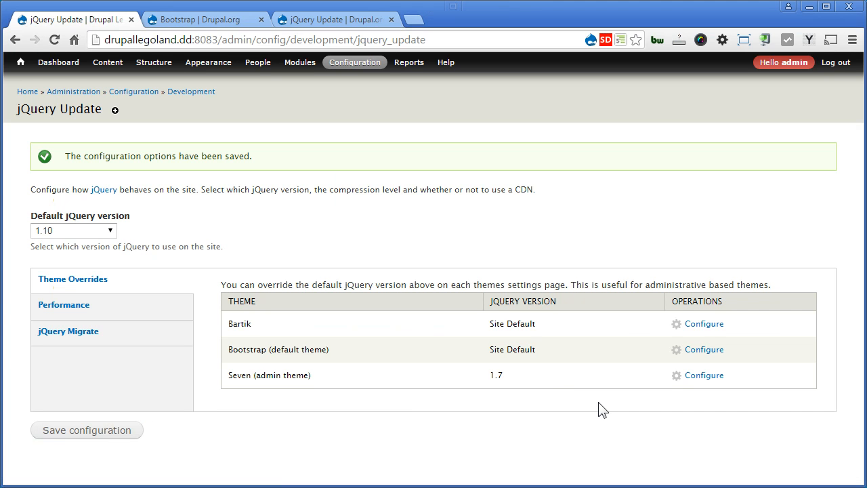
Step: From Appearance, go into the Bootstrap theme's settings
click(209, 62)
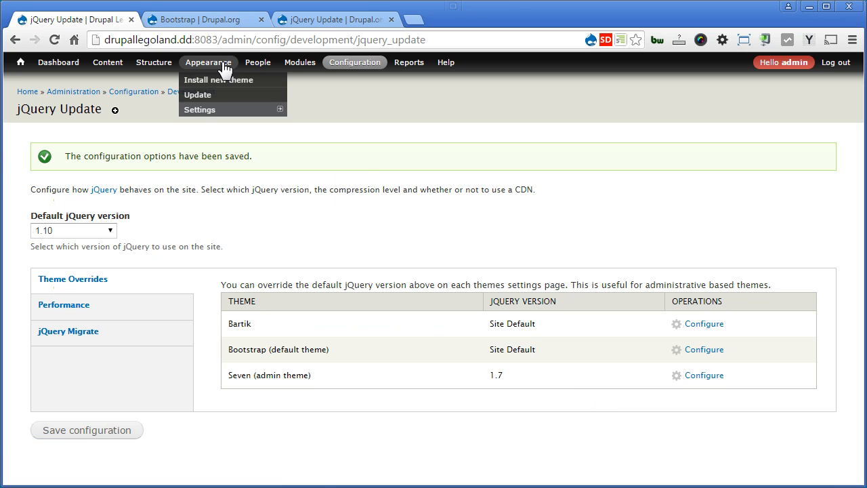
click(209, 62)
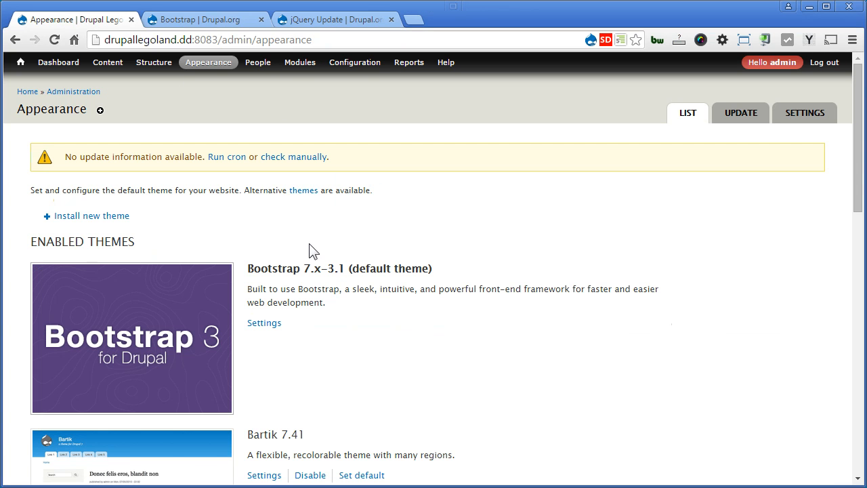
click(263, 323)
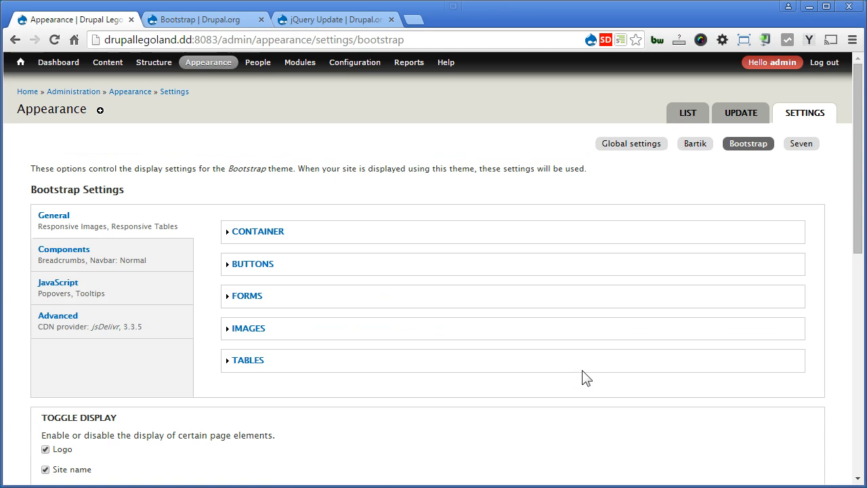
mouse_move(441, 408)
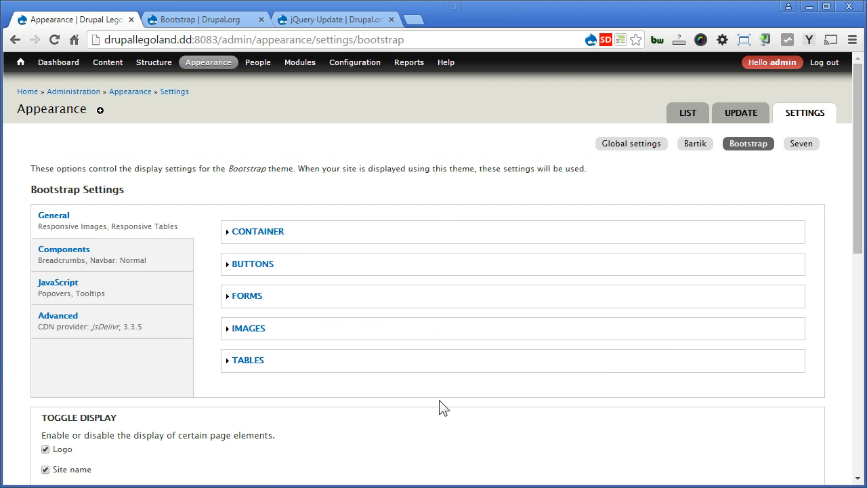
Step: Show the Advanced CDN section and the jsDelivr Bootstrap version list at 3.3.5
click(57, 315)
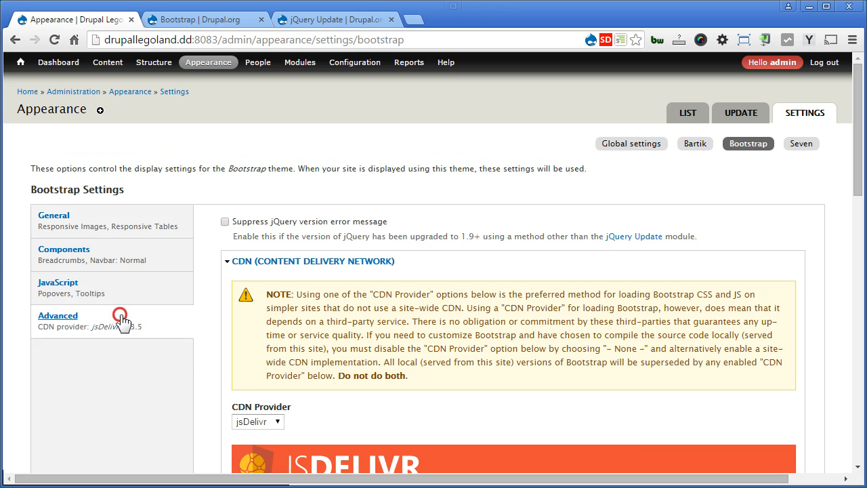
scroll(down, 3)
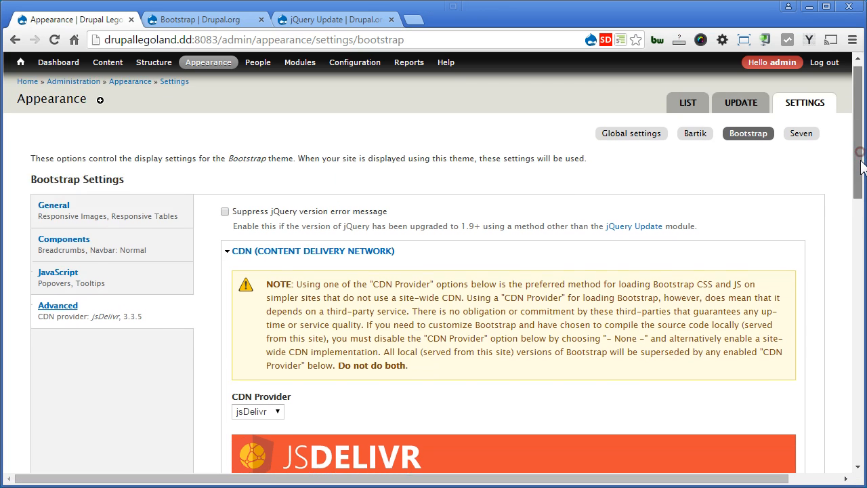
scroll(down, 3)
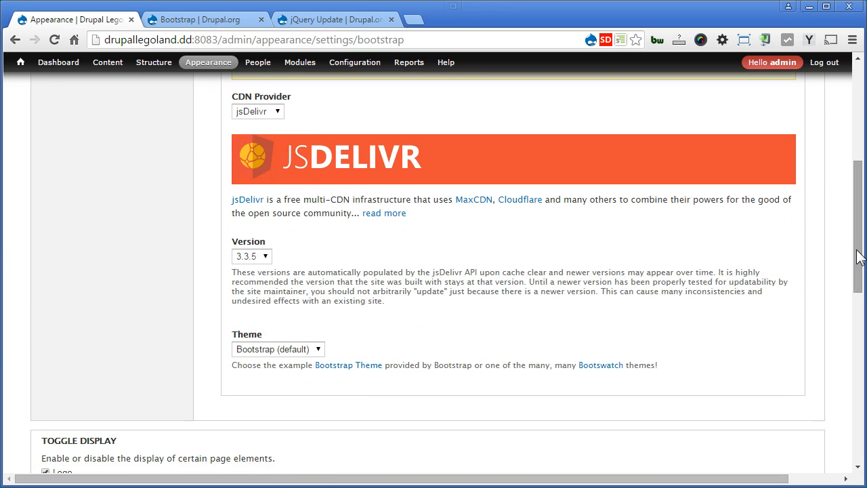
mouse_move(520, 277)
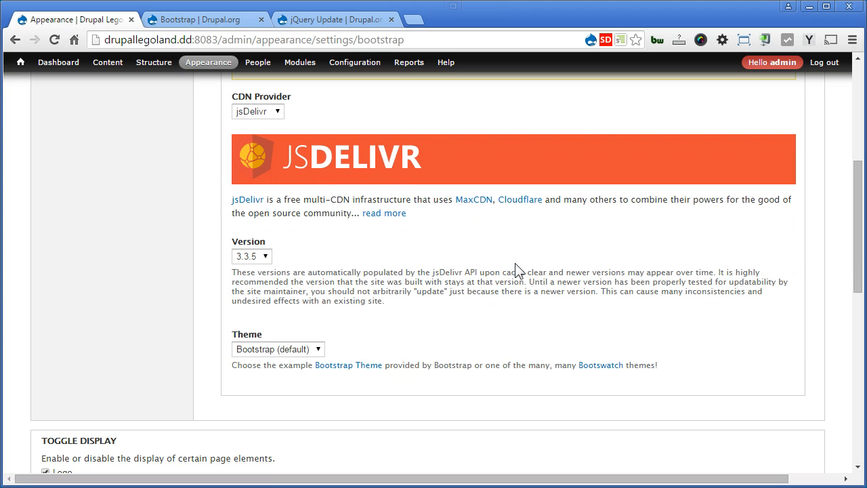
mouse_move(283, 257)
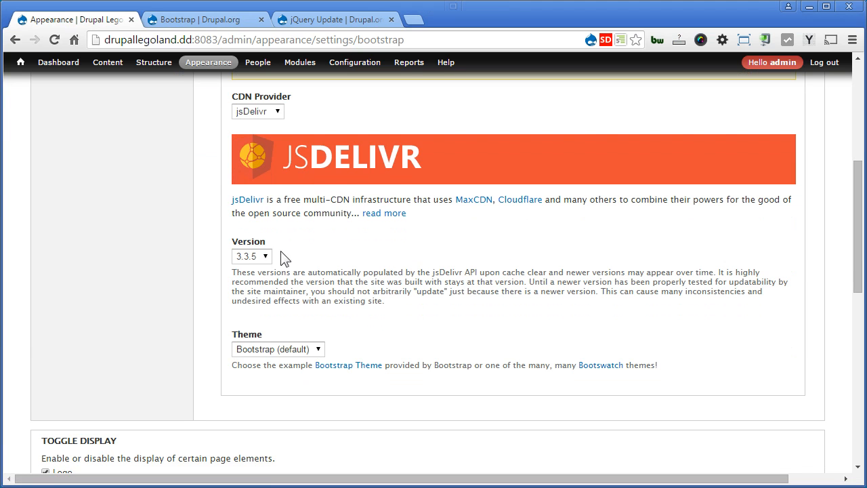
click(252, 258)
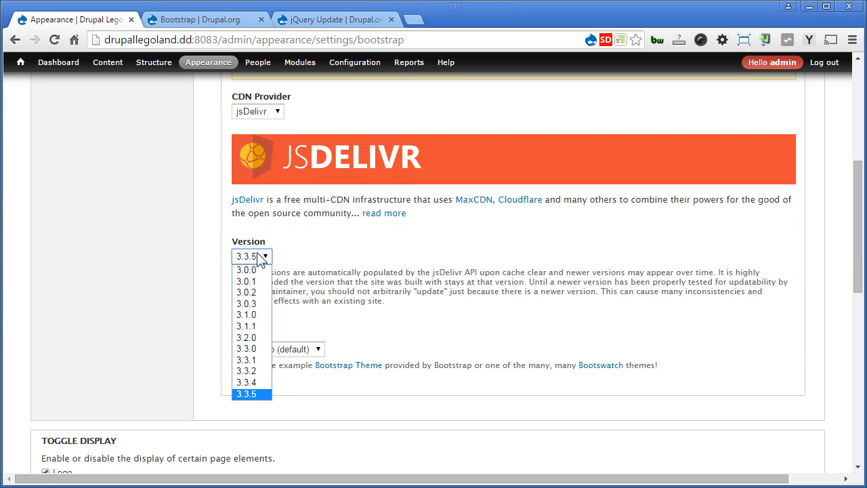
mouse_move(246, 290)
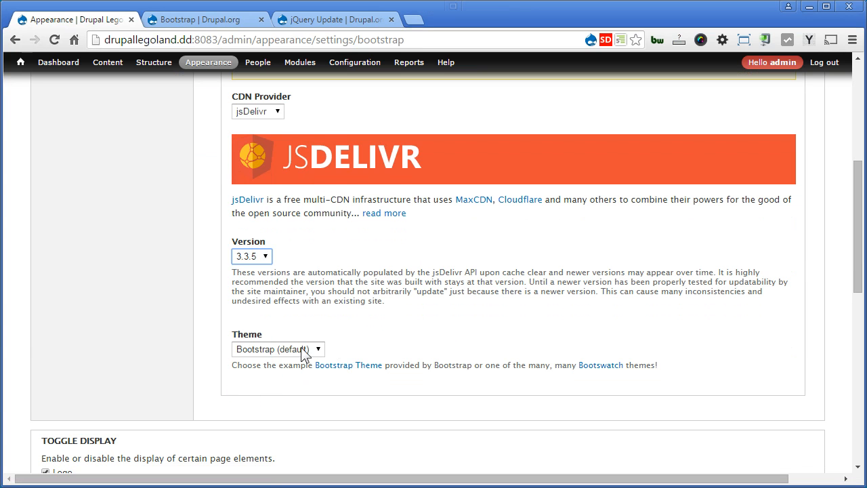
Step: Try the Cosmo Bootswatch theme, then choose Cerulean and save the theme configuration
click(278, 350)
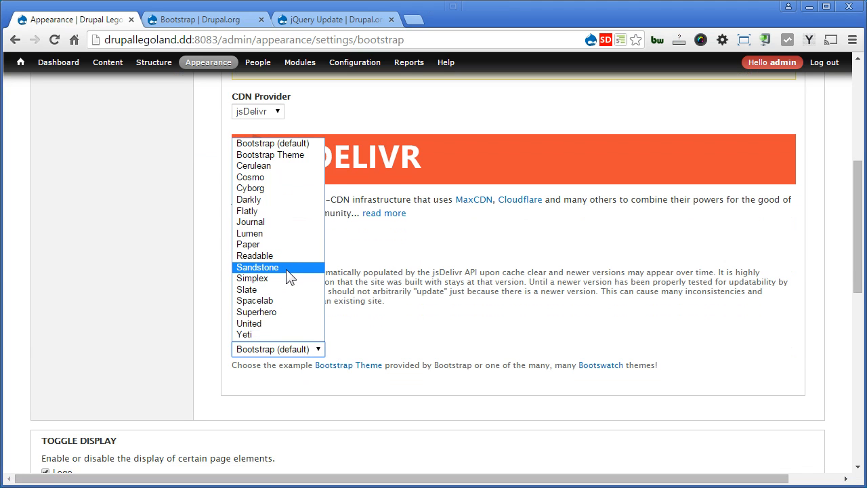
mouse_move(276, 181)
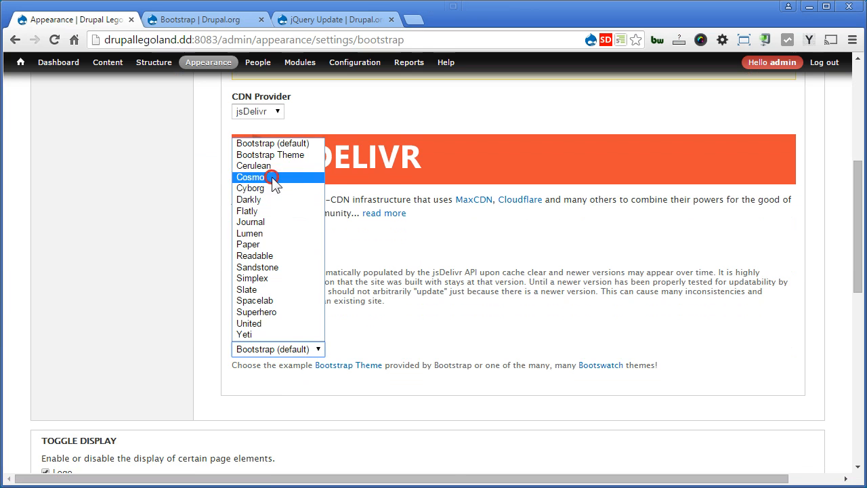
click(252, 176)
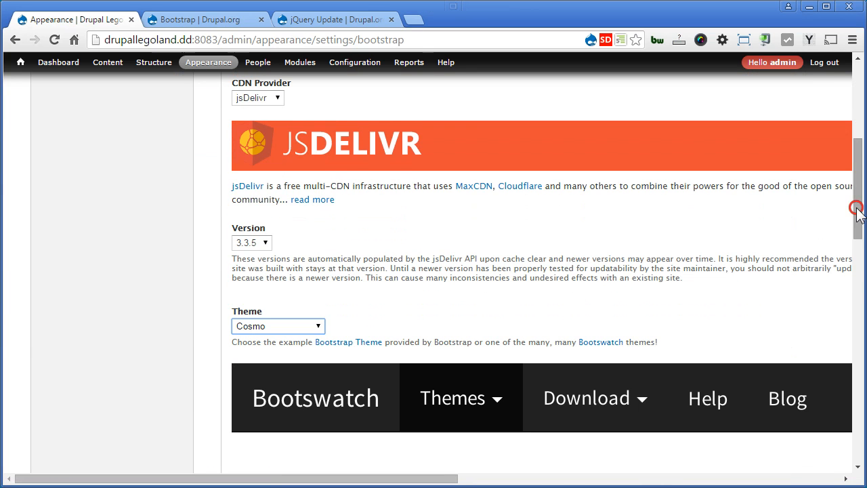
scroll(down, 3)
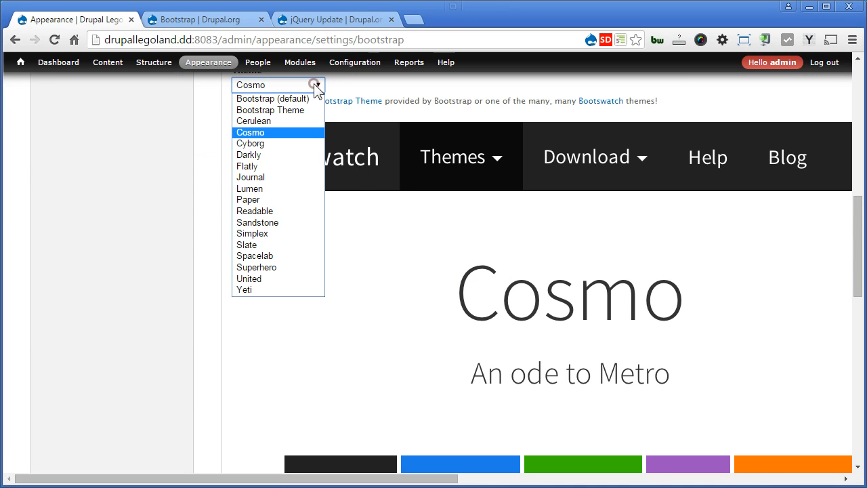
click(253, 120)
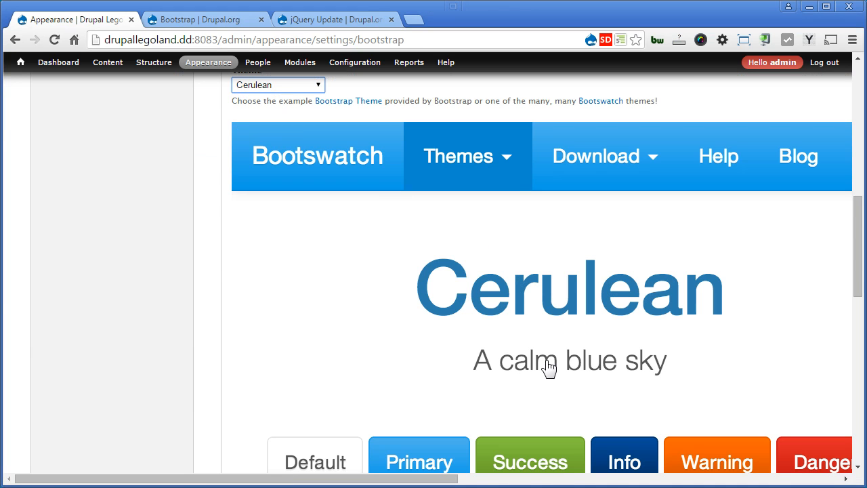
scroll(down, 3)
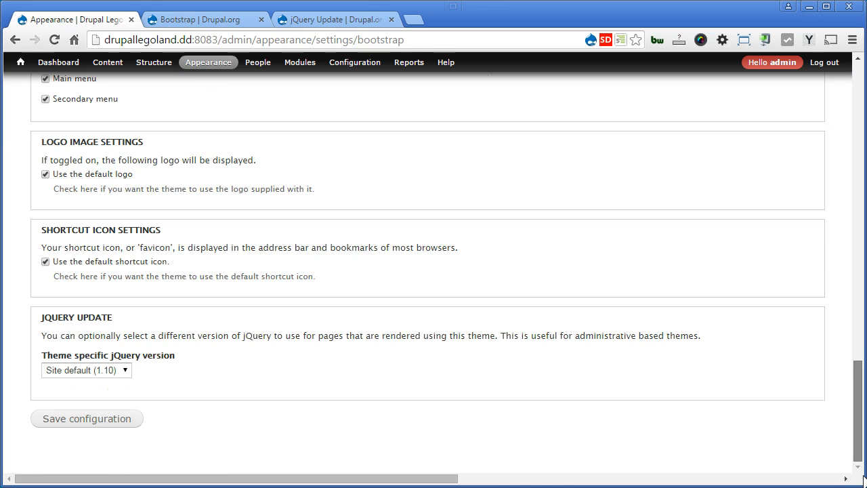
click(87, 417)
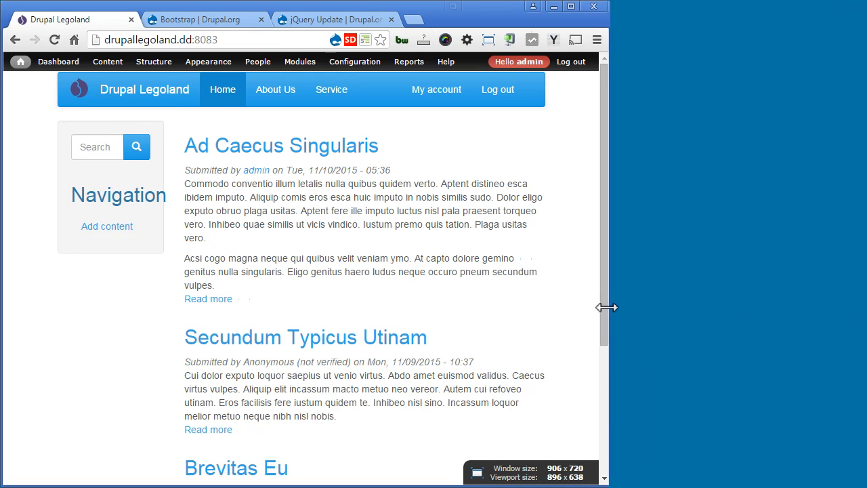
Step: Narrow the window to mobile width and toggle the collapsed navigation menu open and closed
drag(607, 306, 490, 309)
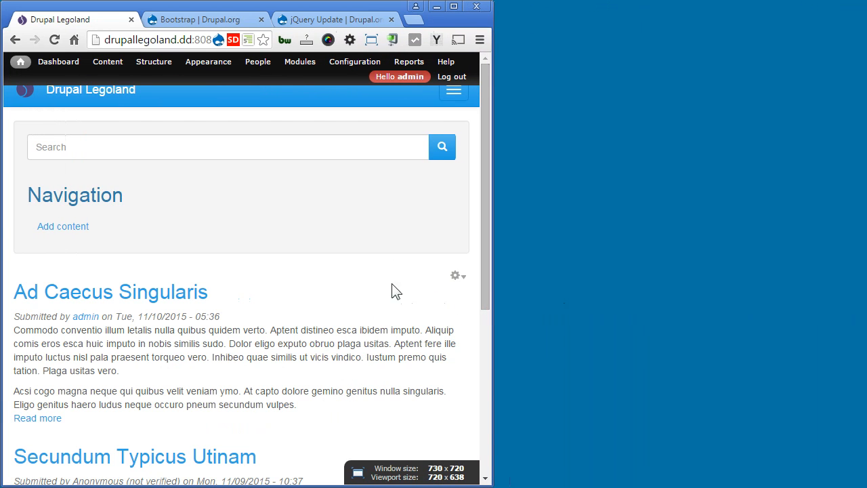
click(453, 89)
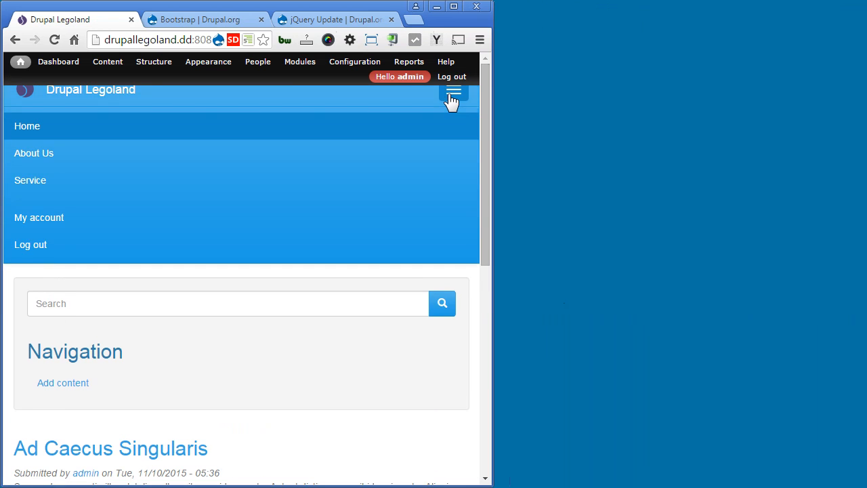
click(453, 90)
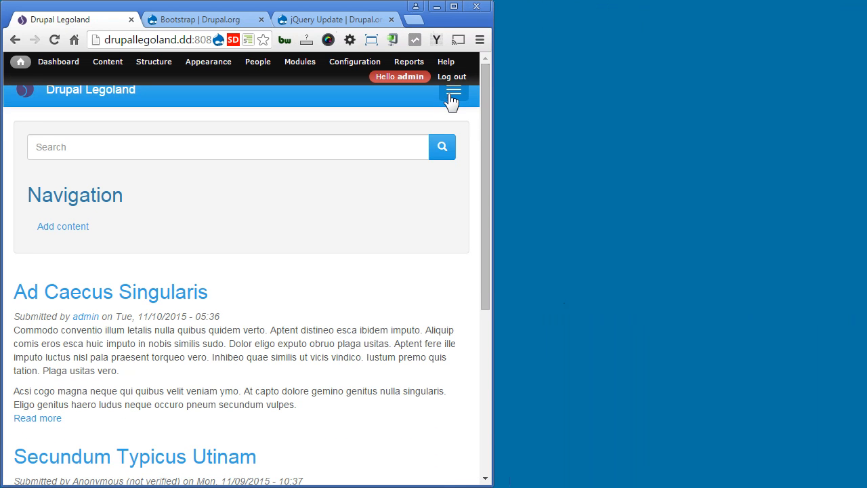